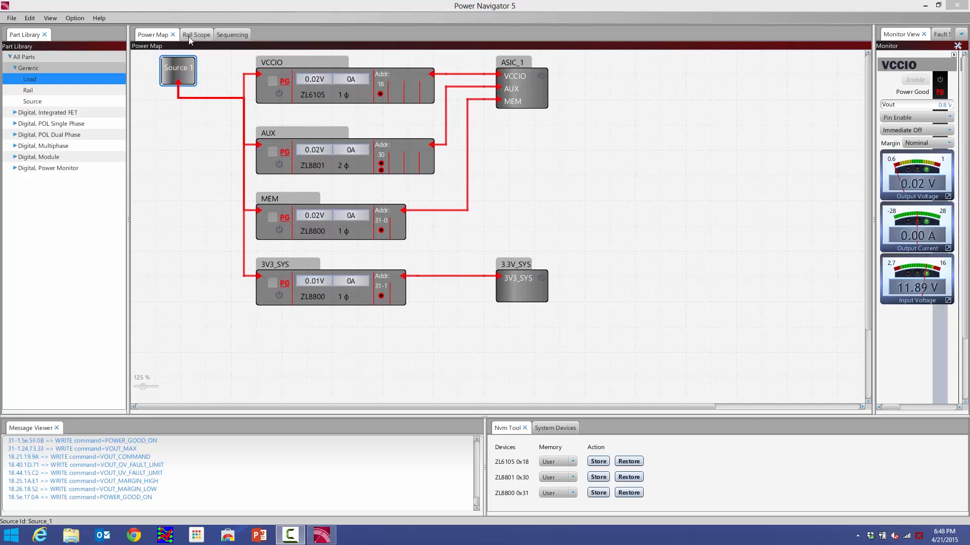
- Switch to the Rail Scope tab to view live plots for the four rails
left_click(197, 34)
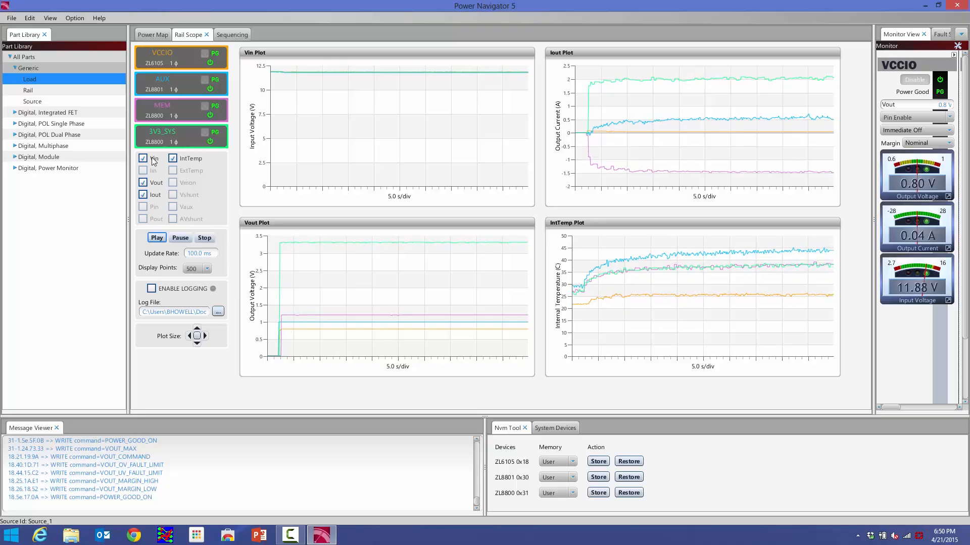
- Hide the Iout, IntTemp and Vin plots, keeping only the Vout plot checked
left_click(172, 158)
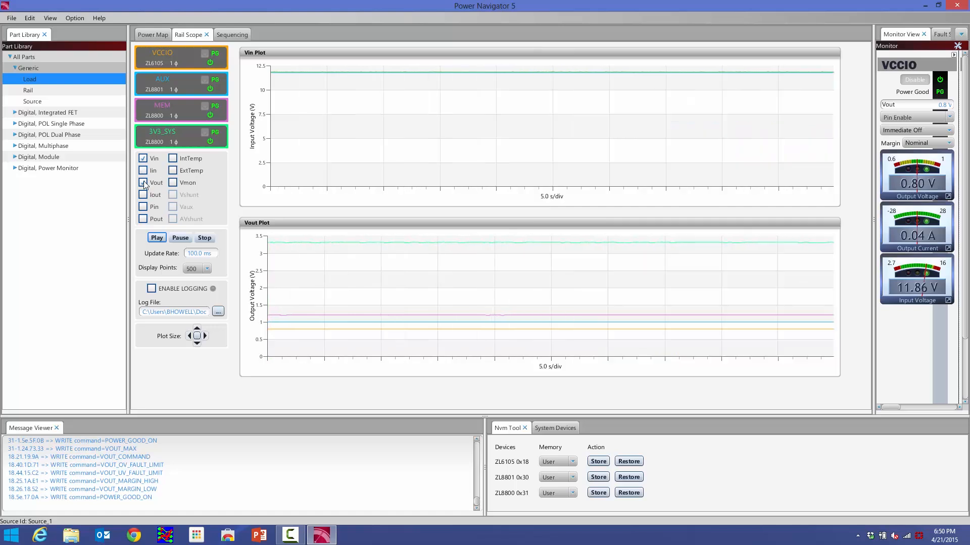
left_click(142, 183)
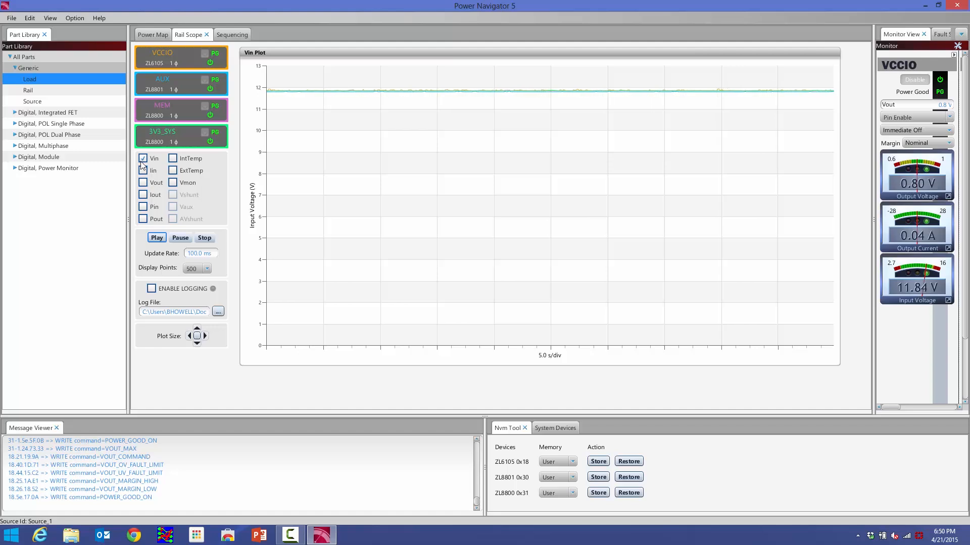
left_click(143, 182)
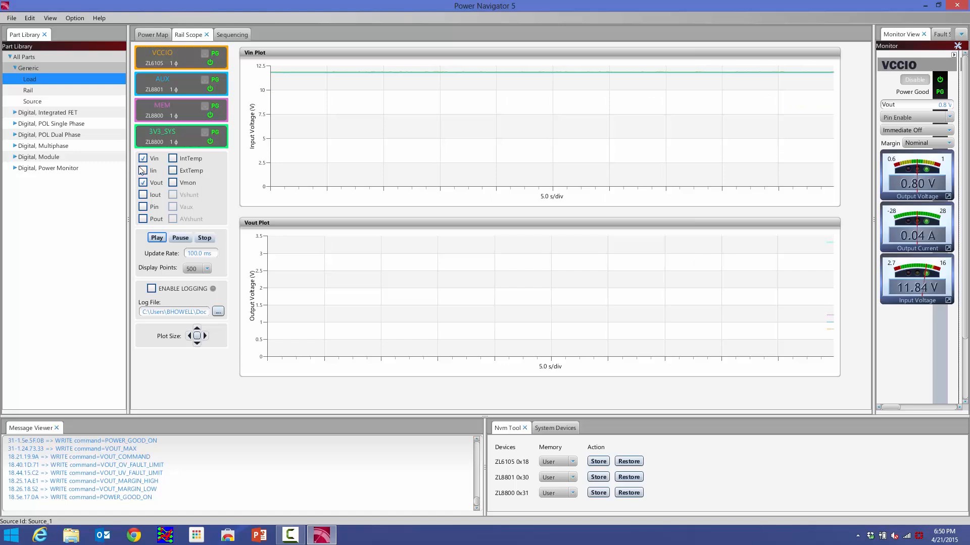
left_click(143, 158)
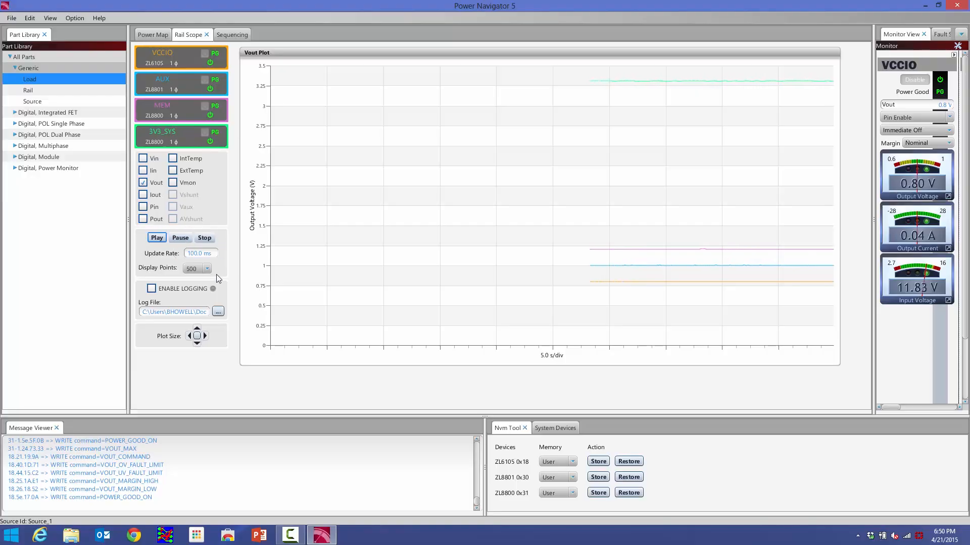
- Pause, resume, stop, then restart the Vout capture on a cleared graph
left_click(180, 238)
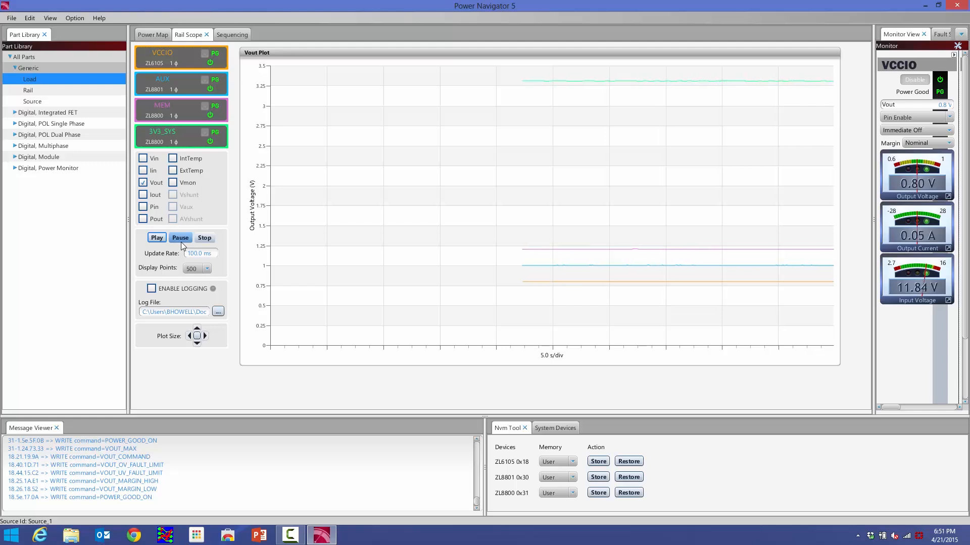
left_click(181, 237)
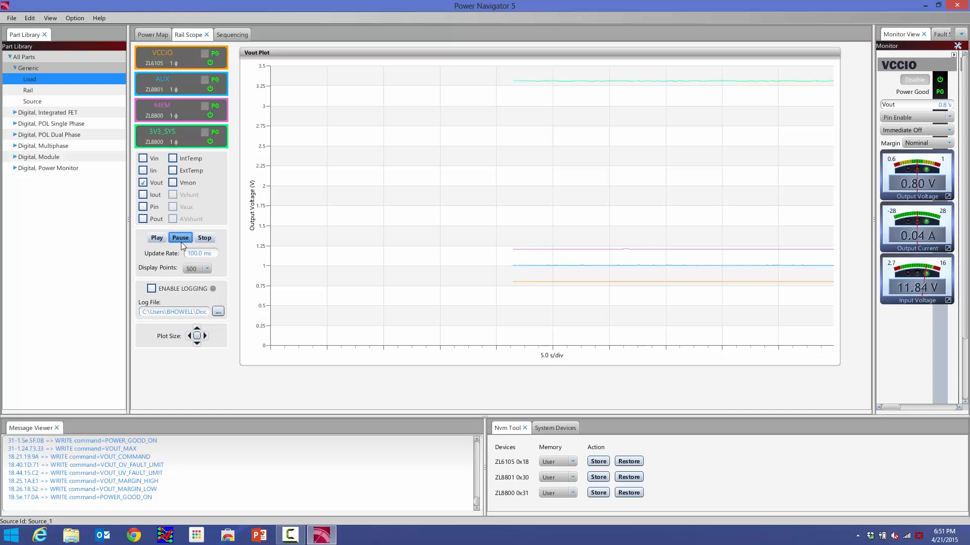
left_click(156, 237)
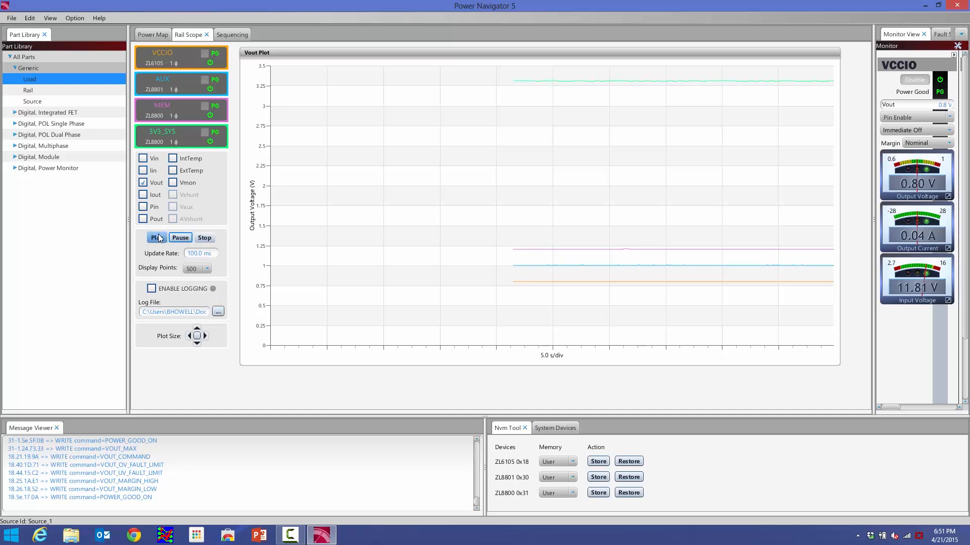
left_click(156, 238)
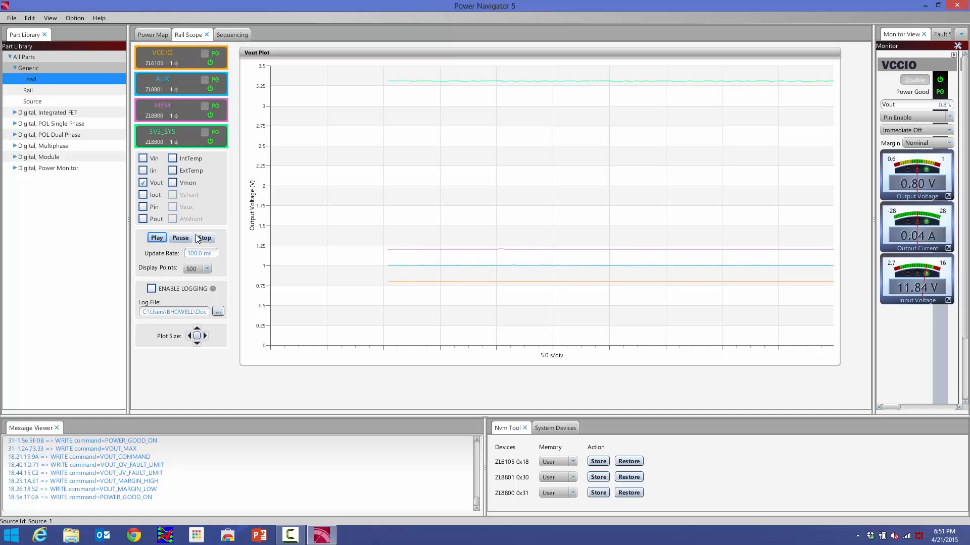
left_click(205, 238)
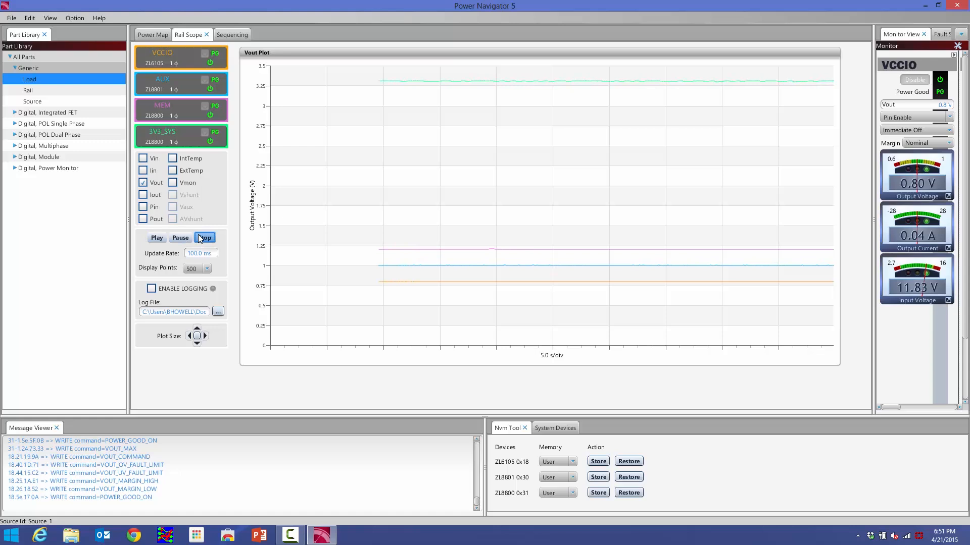
left_click(156, 238)
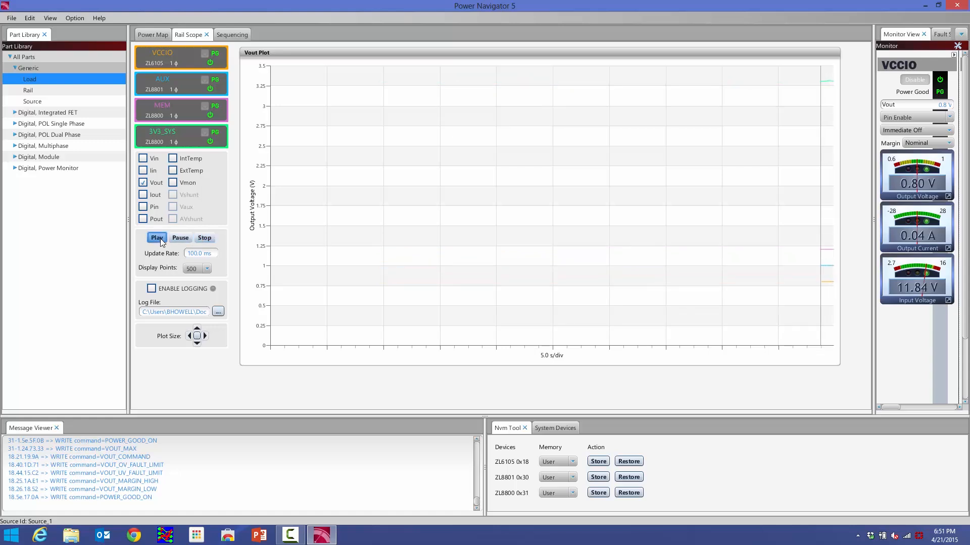
- Set the plot update rate to 20 ms
left_click(157, 238)
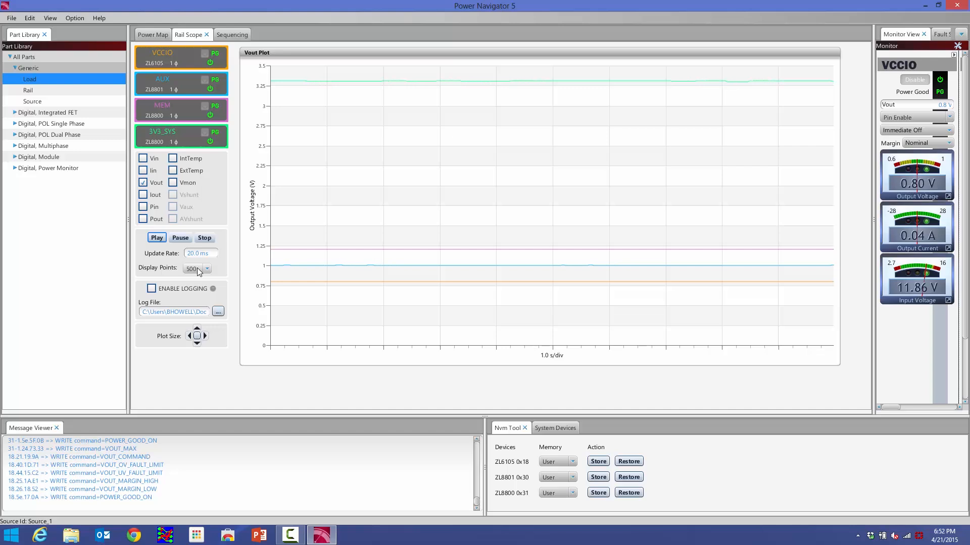
- Try 50 display points, then set Display Points back to 500
left_click(207, 268)
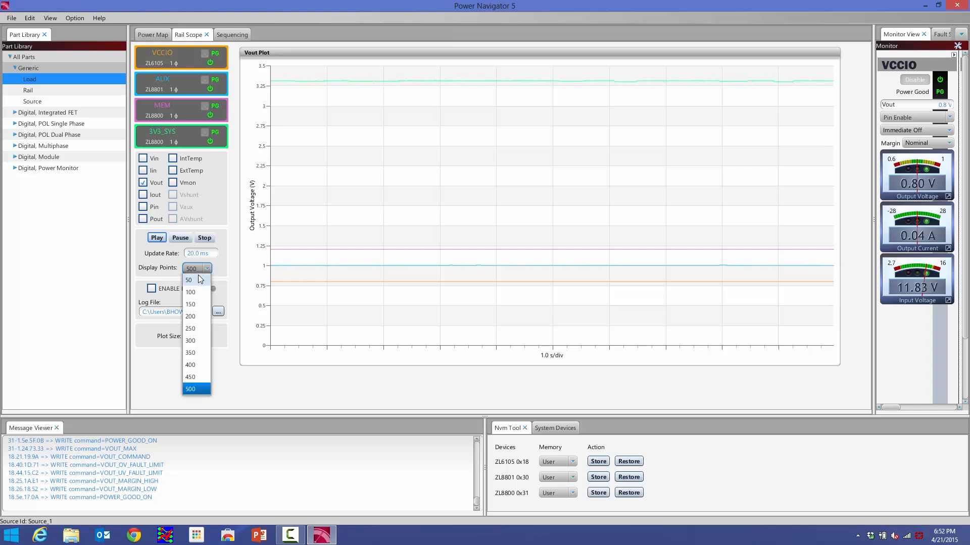
left_click(188, 279)
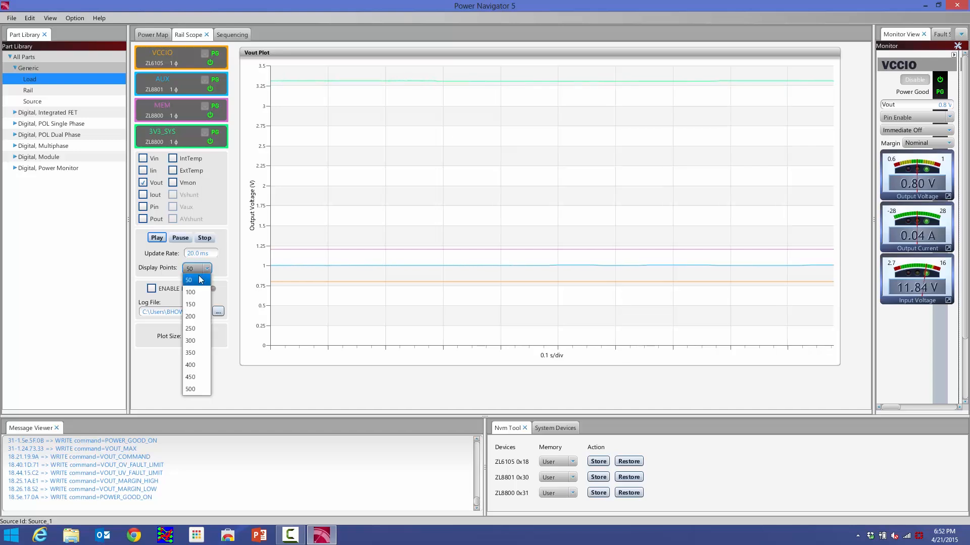
left_click(191, 389)
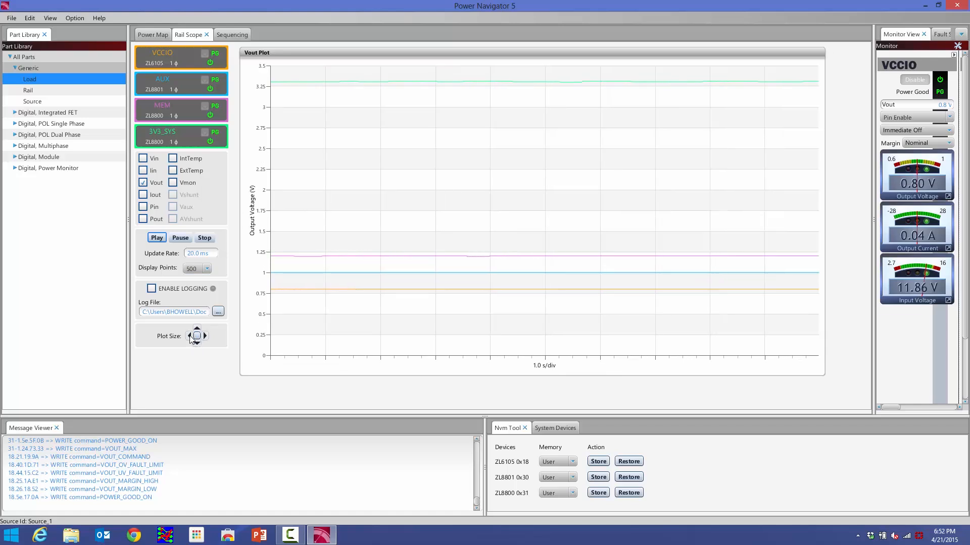
- Narrow the Vout plot, then widen it back to nearly full width
left_click(190, 336)
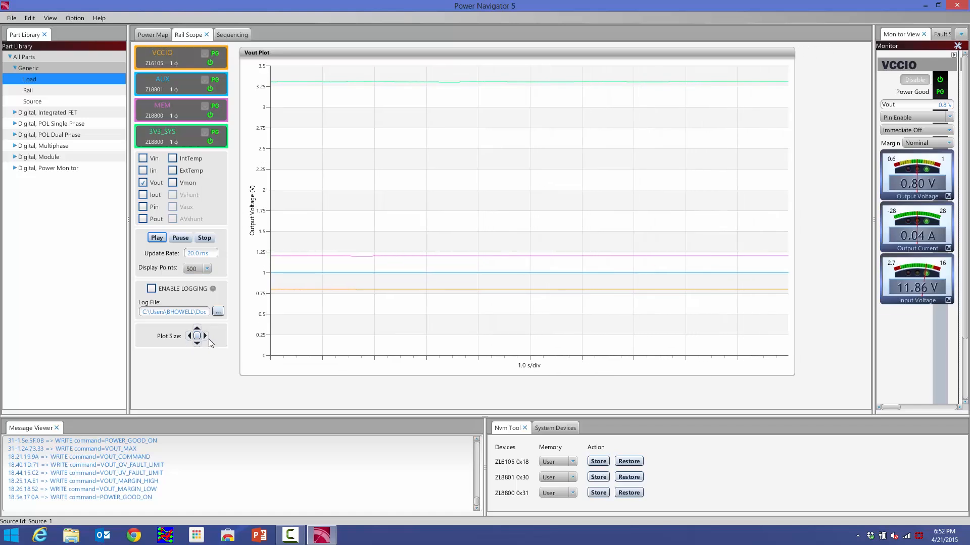
left_click(203, 335)
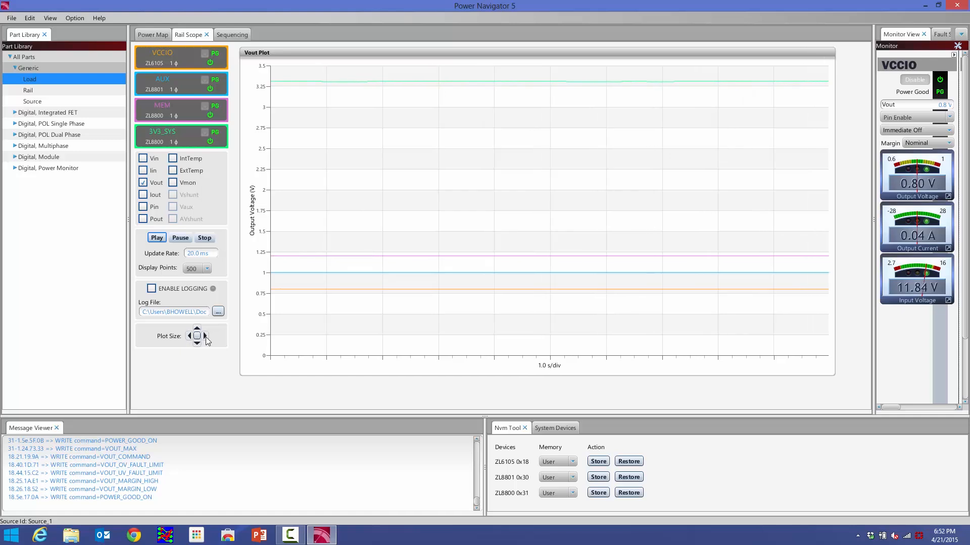
mouse_move(827, 263)
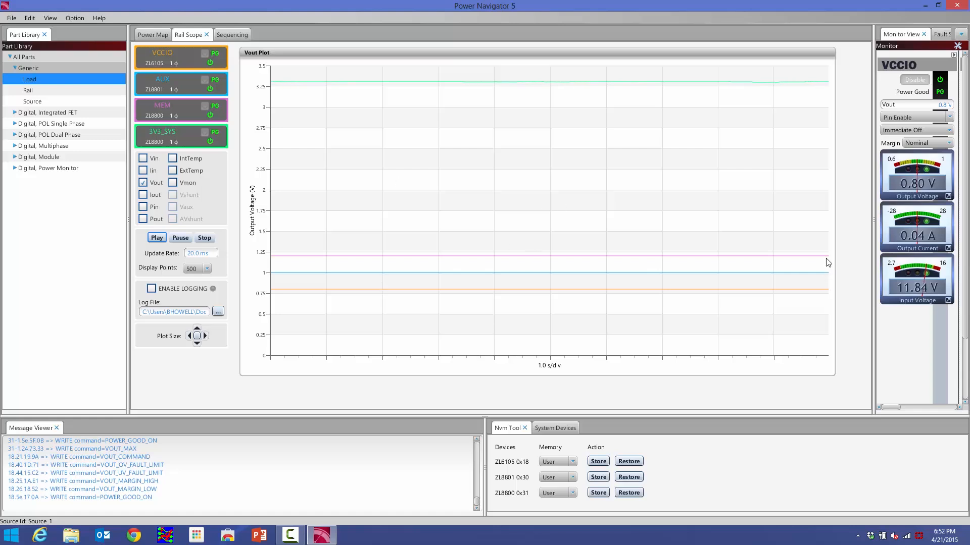